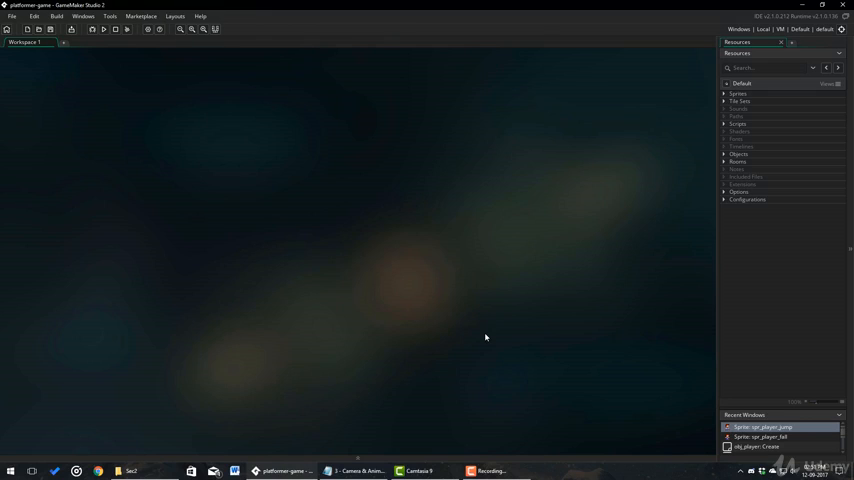
mouse_move(612, 336)
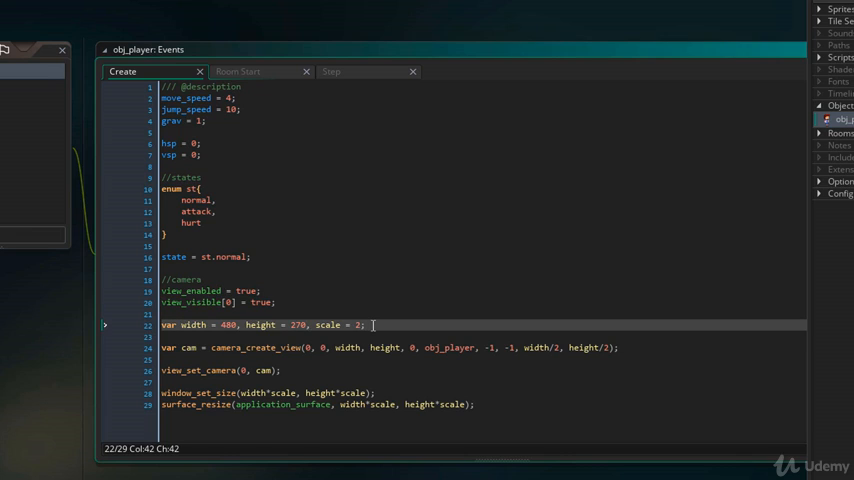
Review the view width/height/scale line and make obj_player the object the camera follows
click(212, 324)
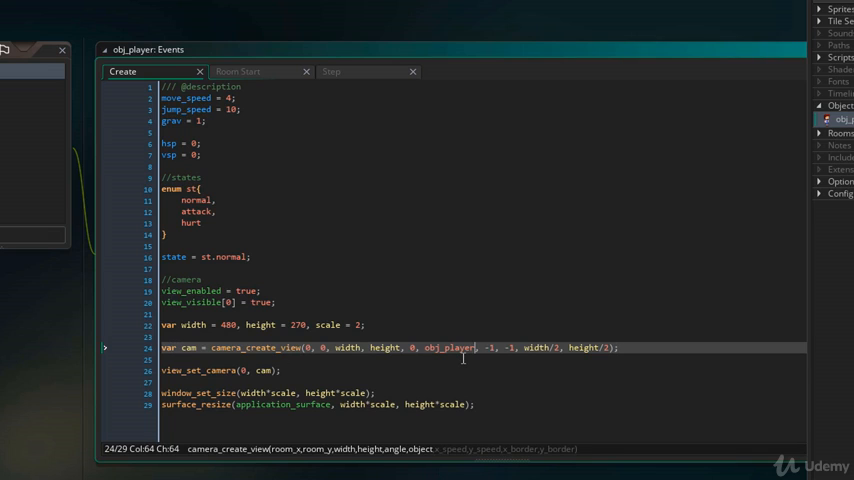
double_click(448, 348)
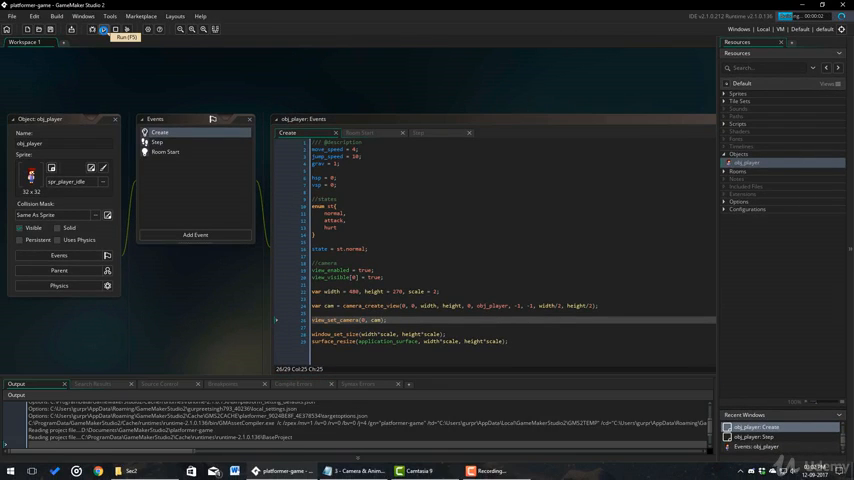
Run the project to compile and test the camera code
click(104, 28)
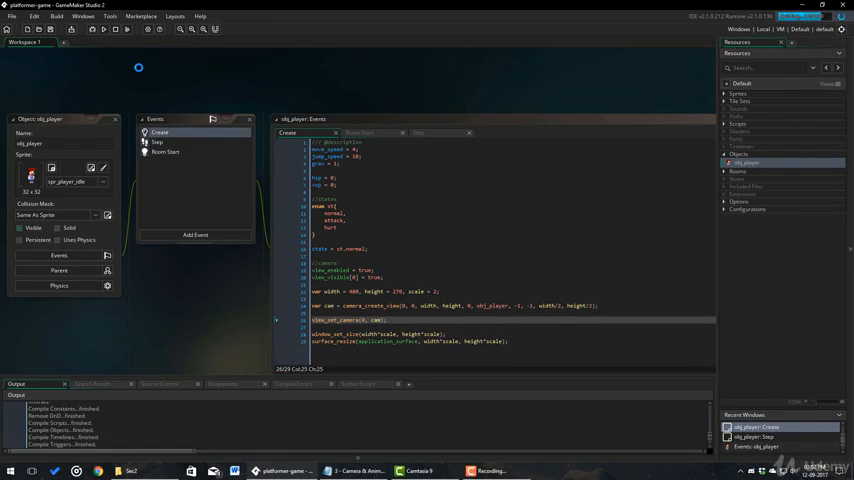
click(104, 28)
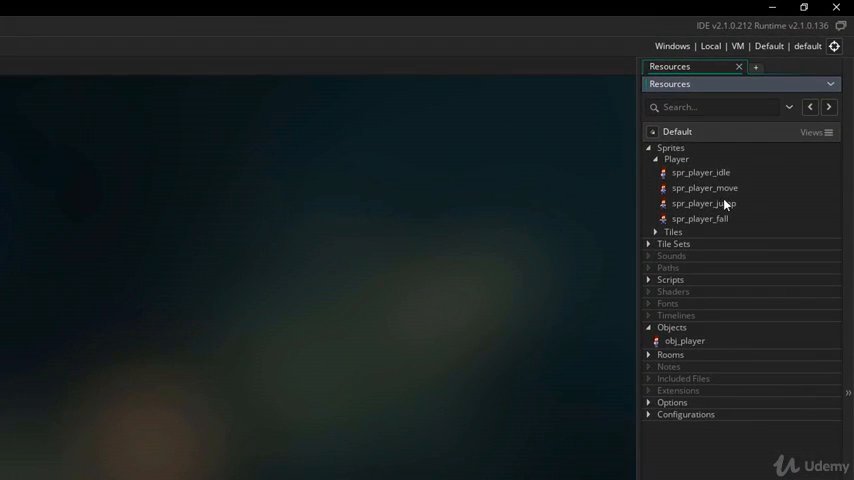
mouse_move(728, 228)
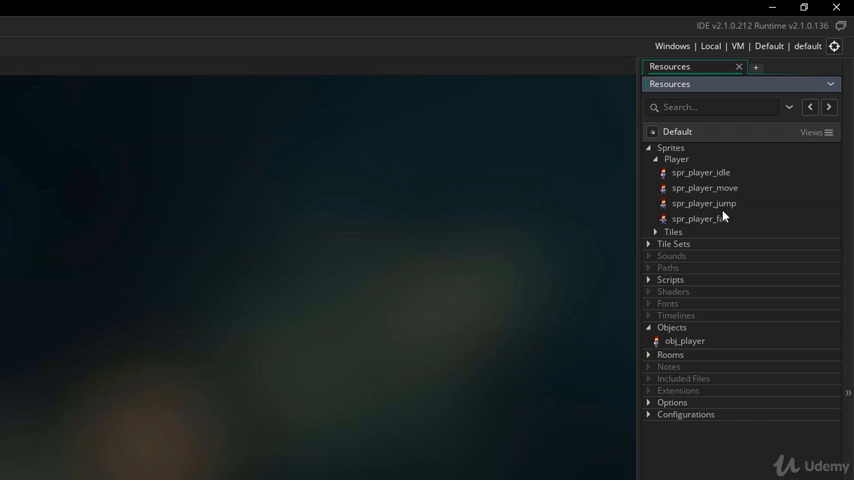
Create a new Player sprite named spr_player_mask and edit its image as a black rectangle
right_click(700, 172)
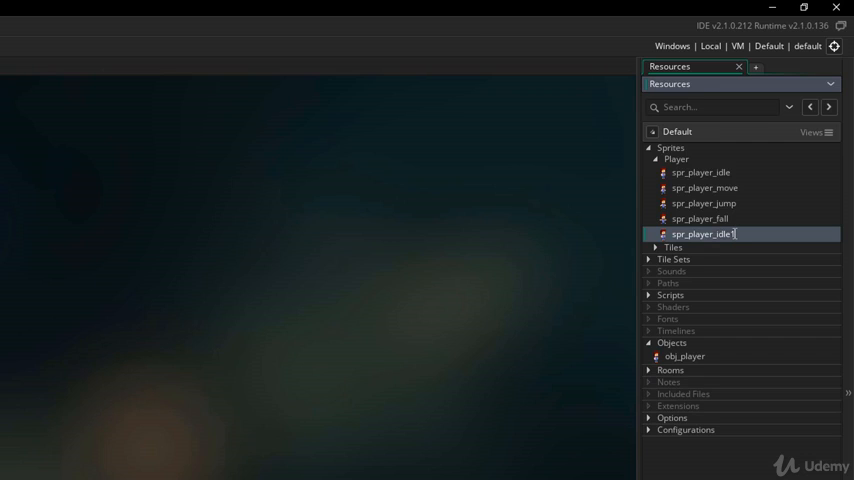
text(spr_player_mask)
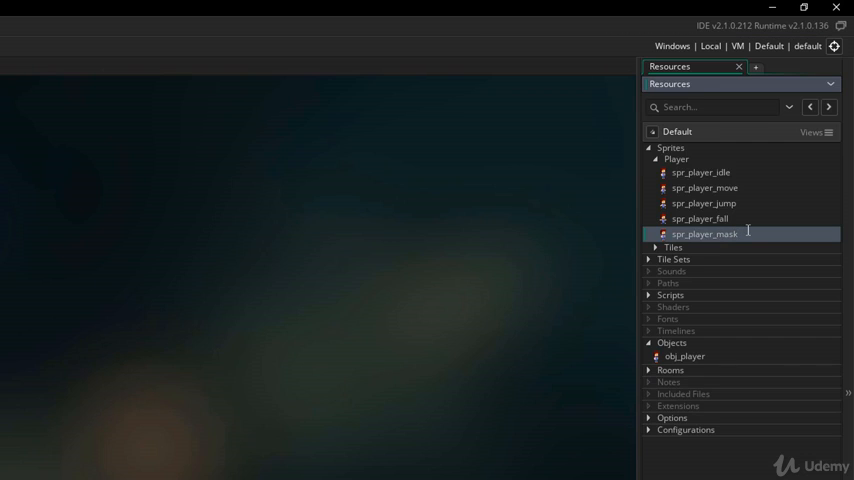
double_click(704, 234)
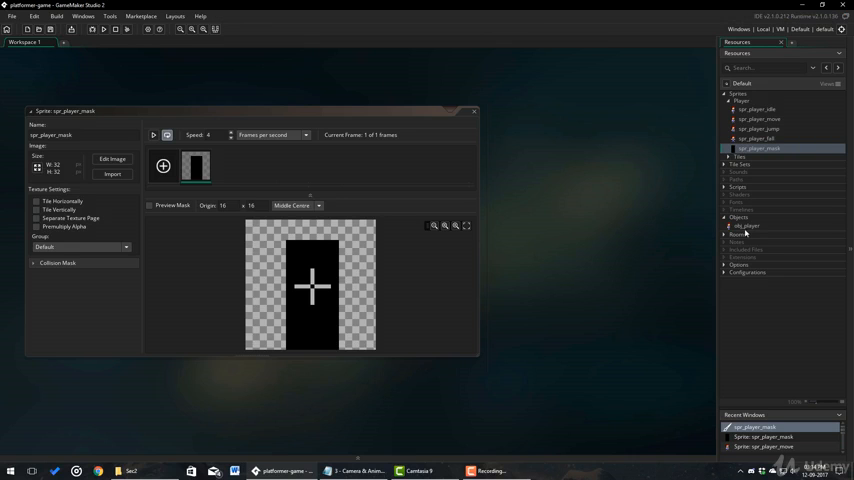
double_click(744, 224)
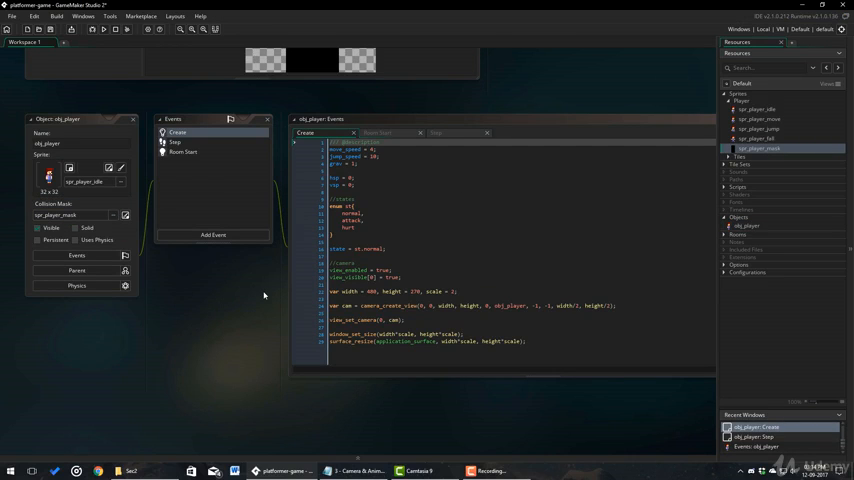
In the Step event, add the airborne check: spr_player_jump when vsp<0, otherwise spr_player_fall
click(436, 132)
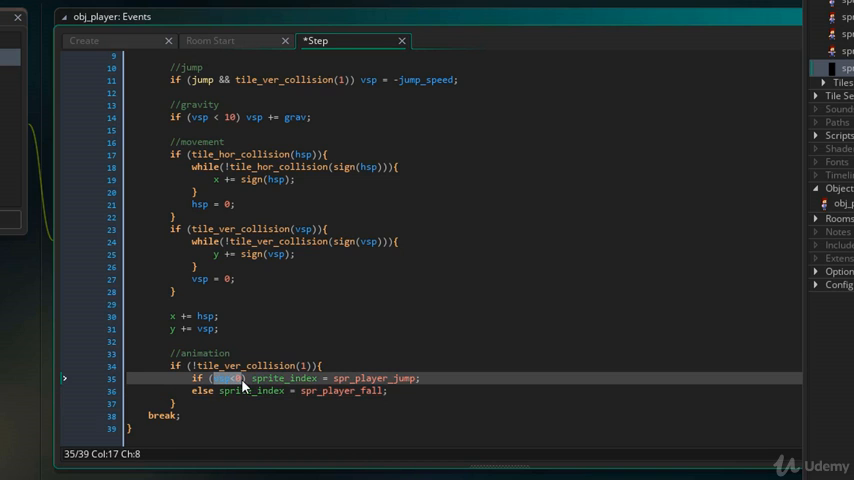
text(vsp<0)
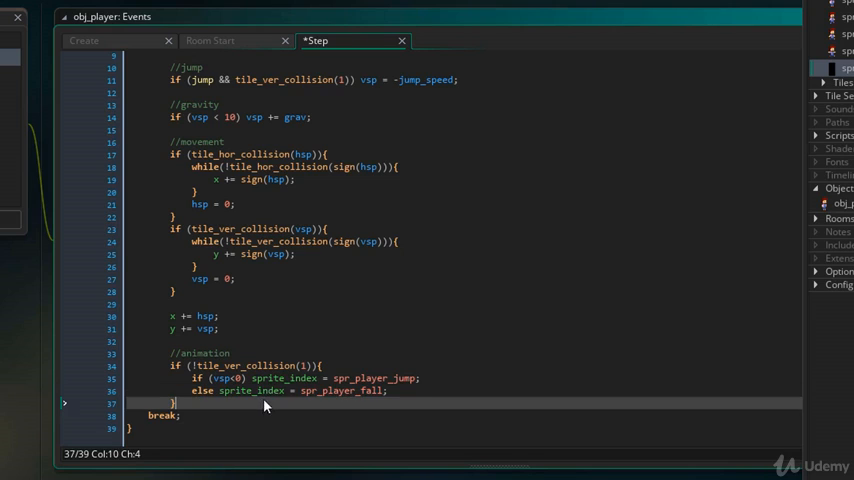
Add else if (hsp!=0) using spr_player_move with image_xscale = sign(hsp), then begin an else{ block
text(else if (hsp!=0){)
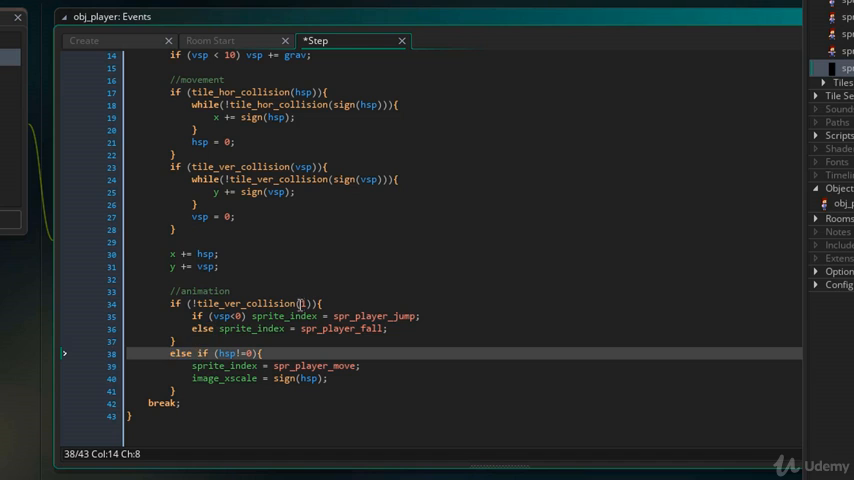
click(300, 304)
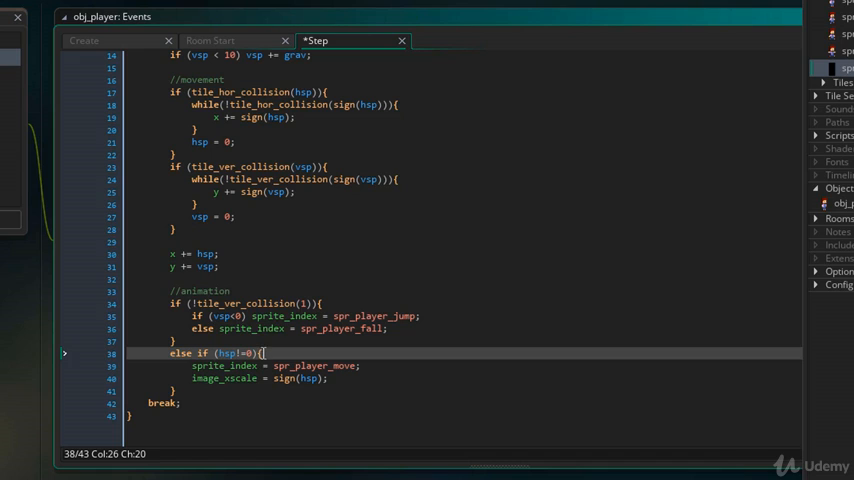
click(360, 364)
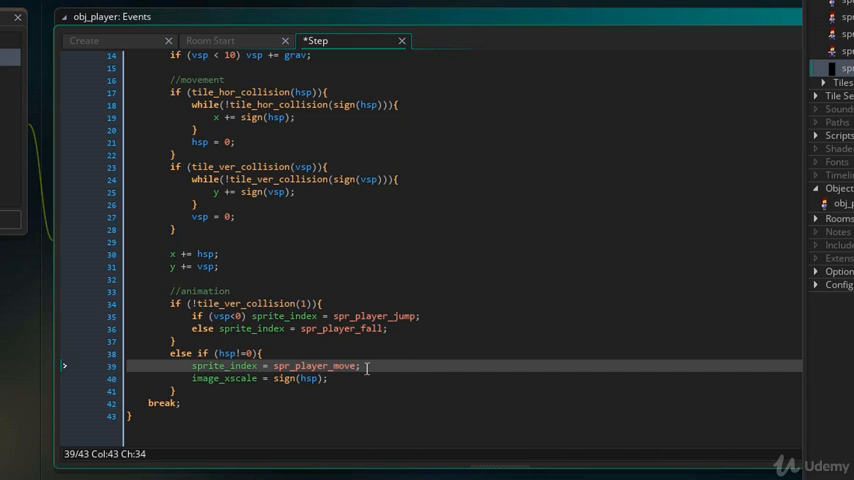
click(258, 378)
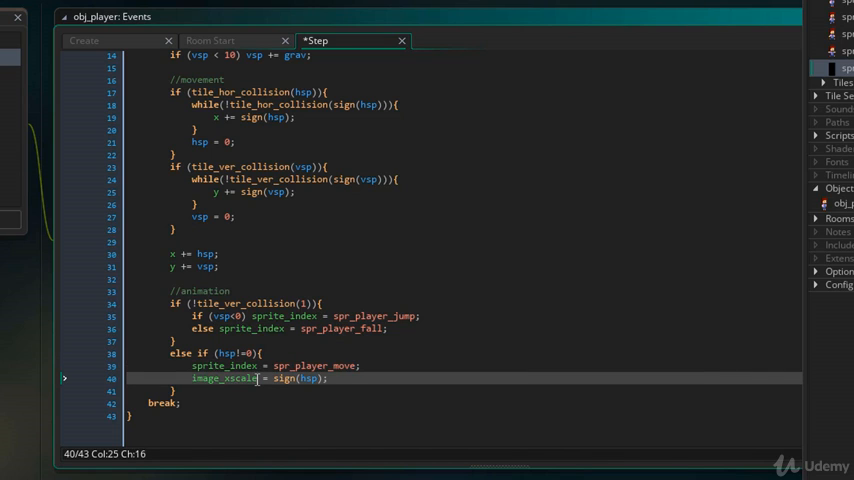
click(322, 378)
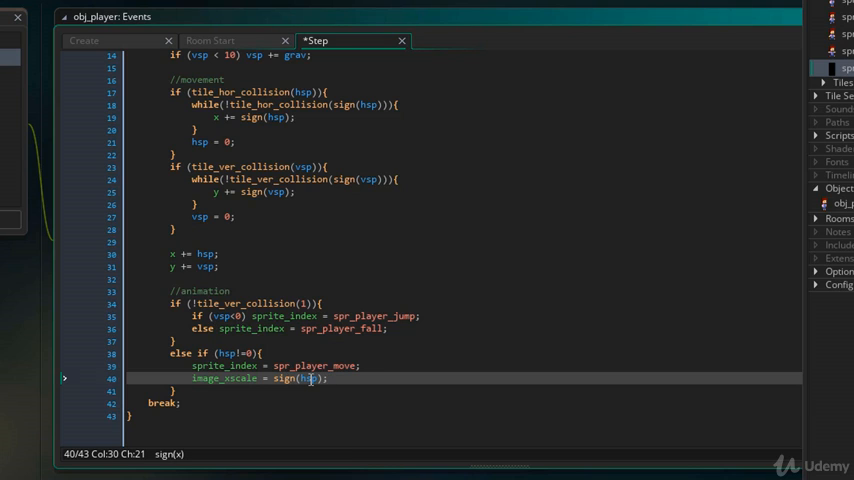
click(176, 392)
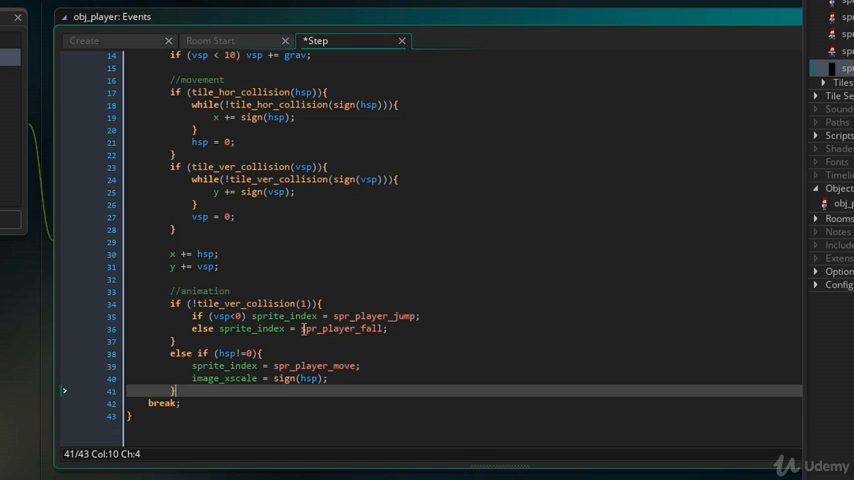
text(else{)
text(sprite_index = spr_player_idle;)
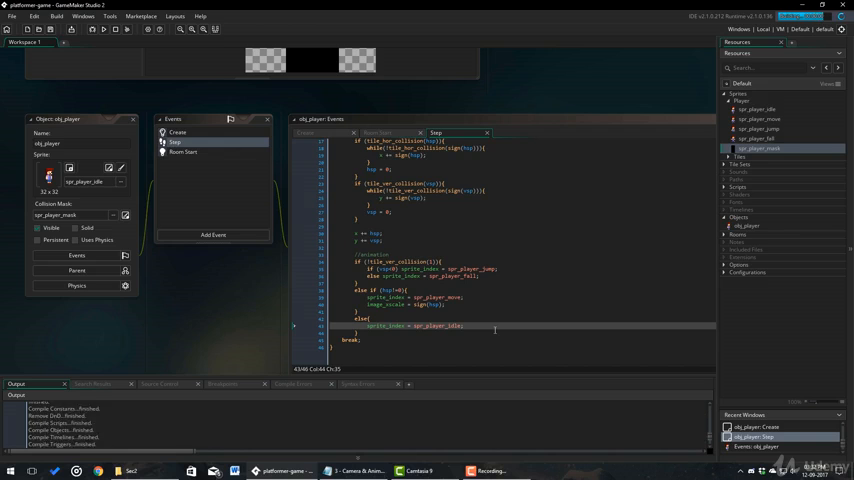
Run the game to test the following camera and player animations
click(104, 28)
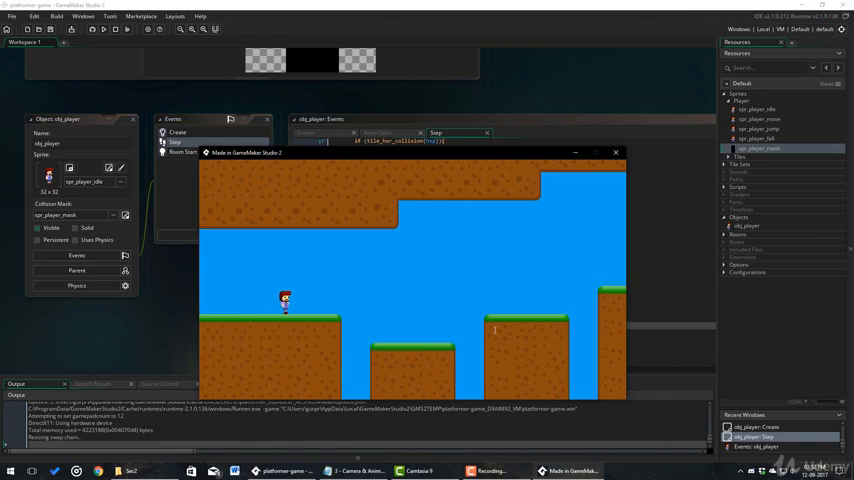